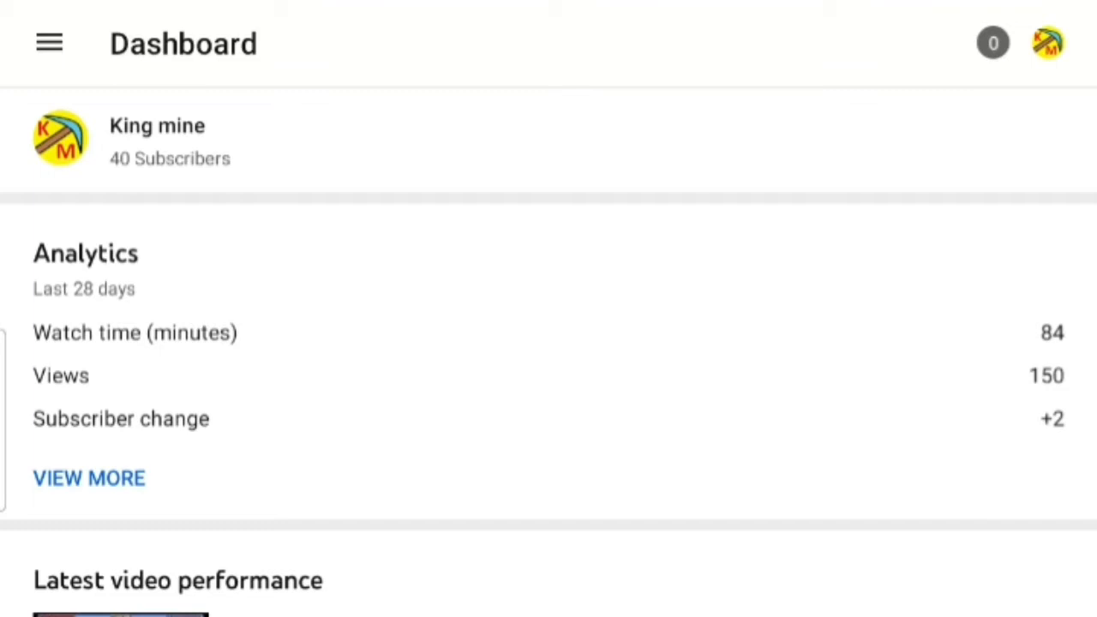
Open Analytics from the menu and scroll the Overview's 84 watch-time minutes and 150 views.
click(49, 43)
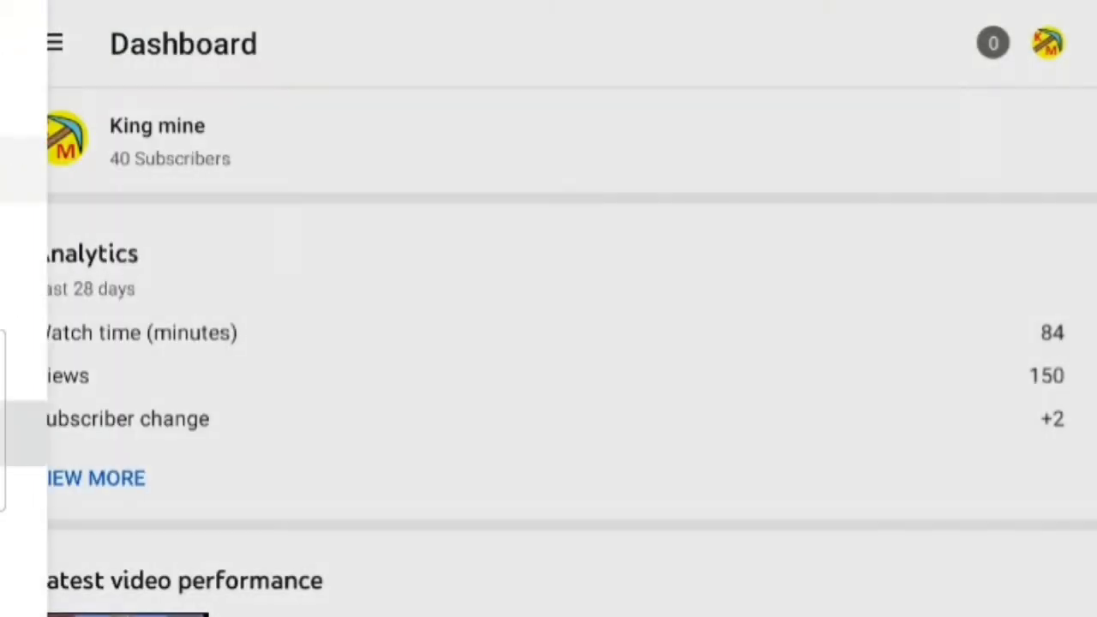
click(94, 479)
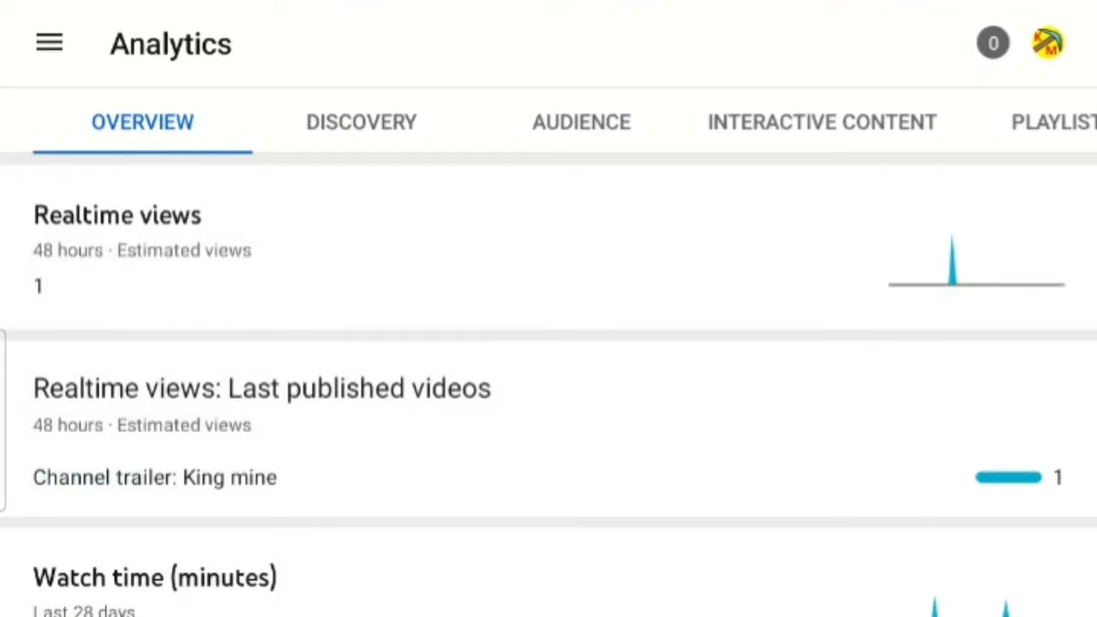
scroll(down, 3)
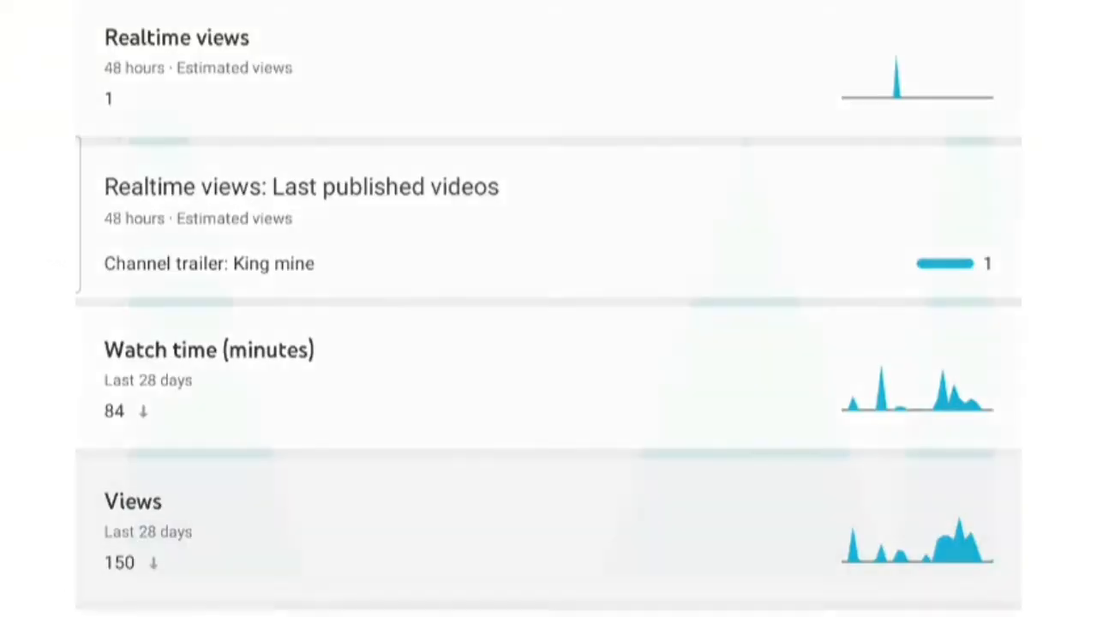
Open the lifetime Views chart (May 2–Dec 30, 1,399 views) and examine its data points.
click(132, 501)
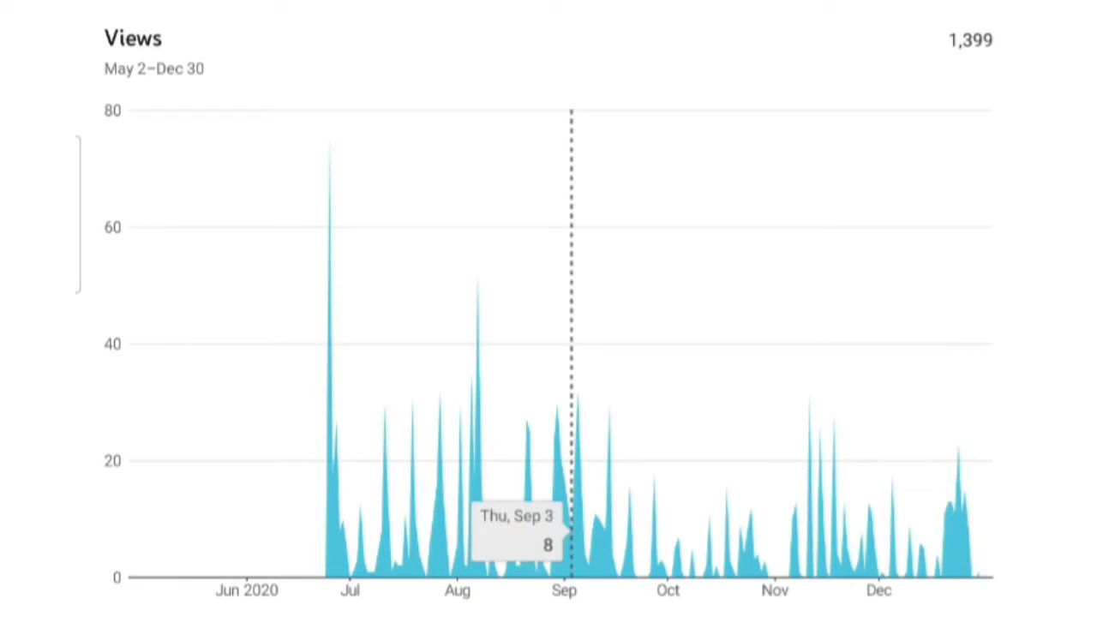
scroll(down, 3)
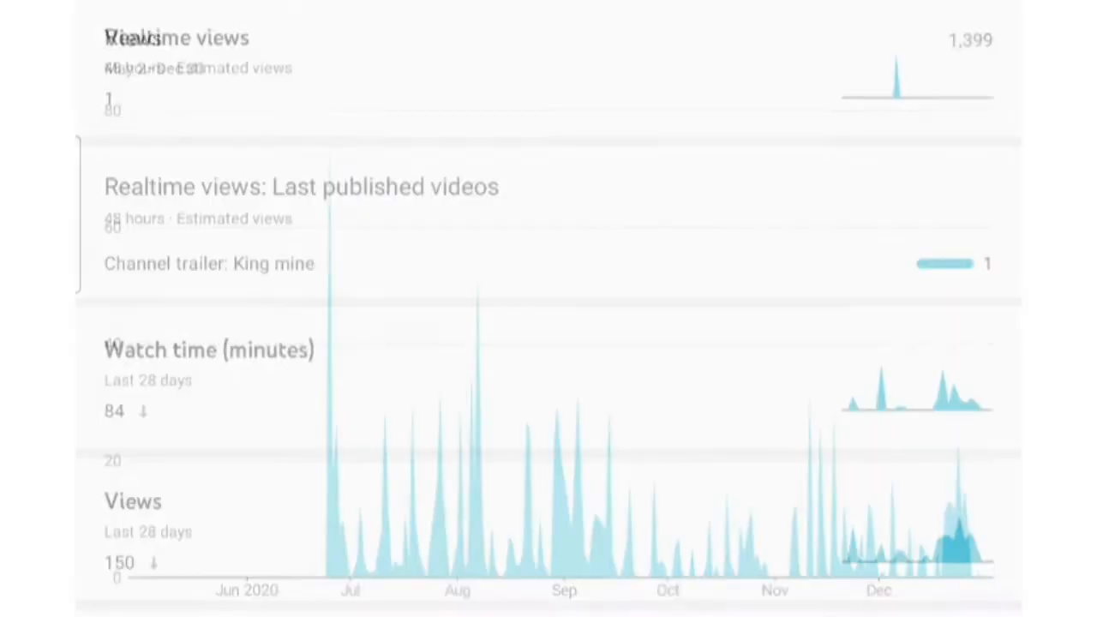